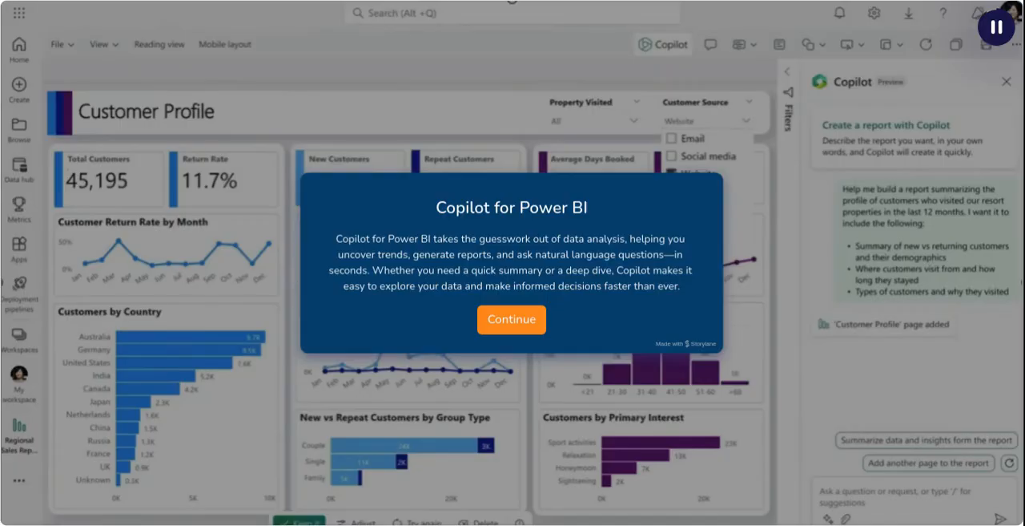
Step: Submit a Copilot prompt for a customer profile report: last 12 months, demographics, origins, stay length and types
click(511, 319)
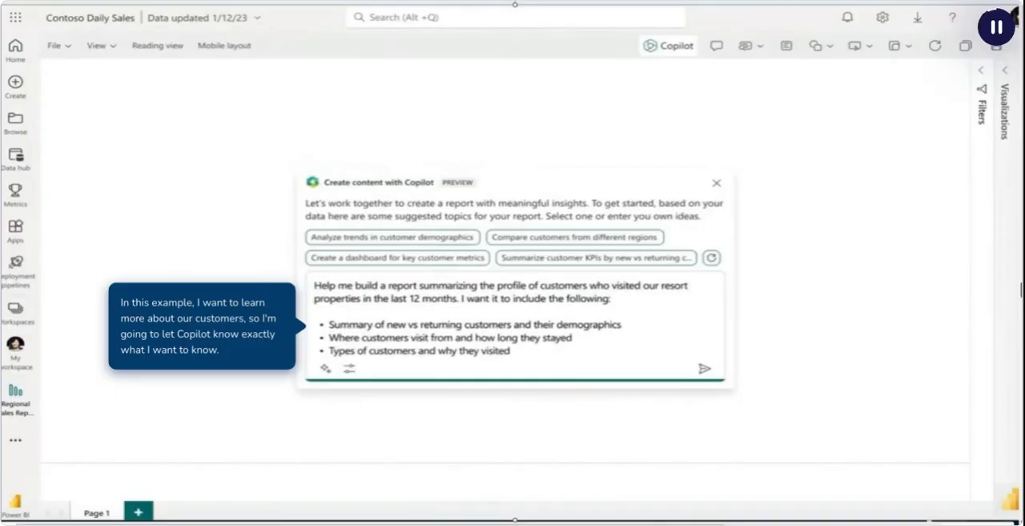
click(705, 369)
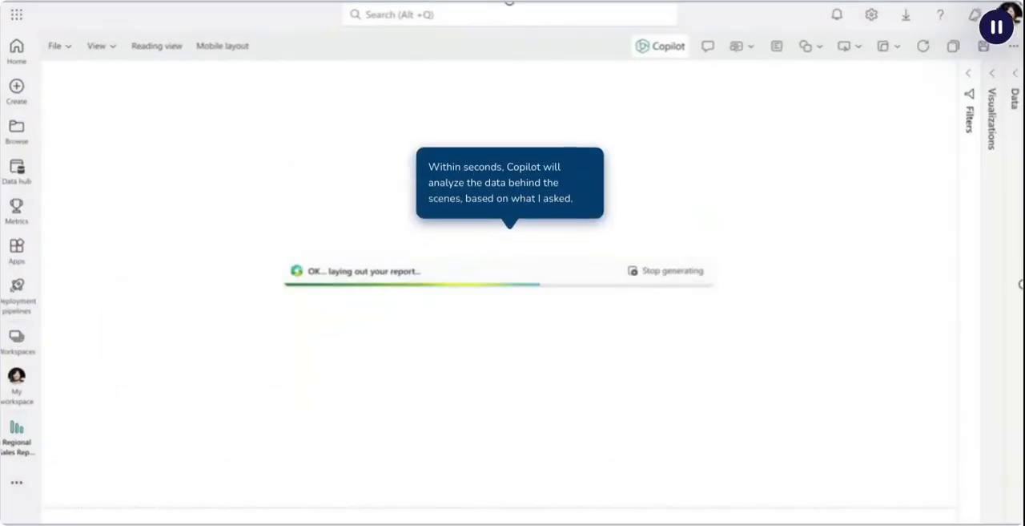